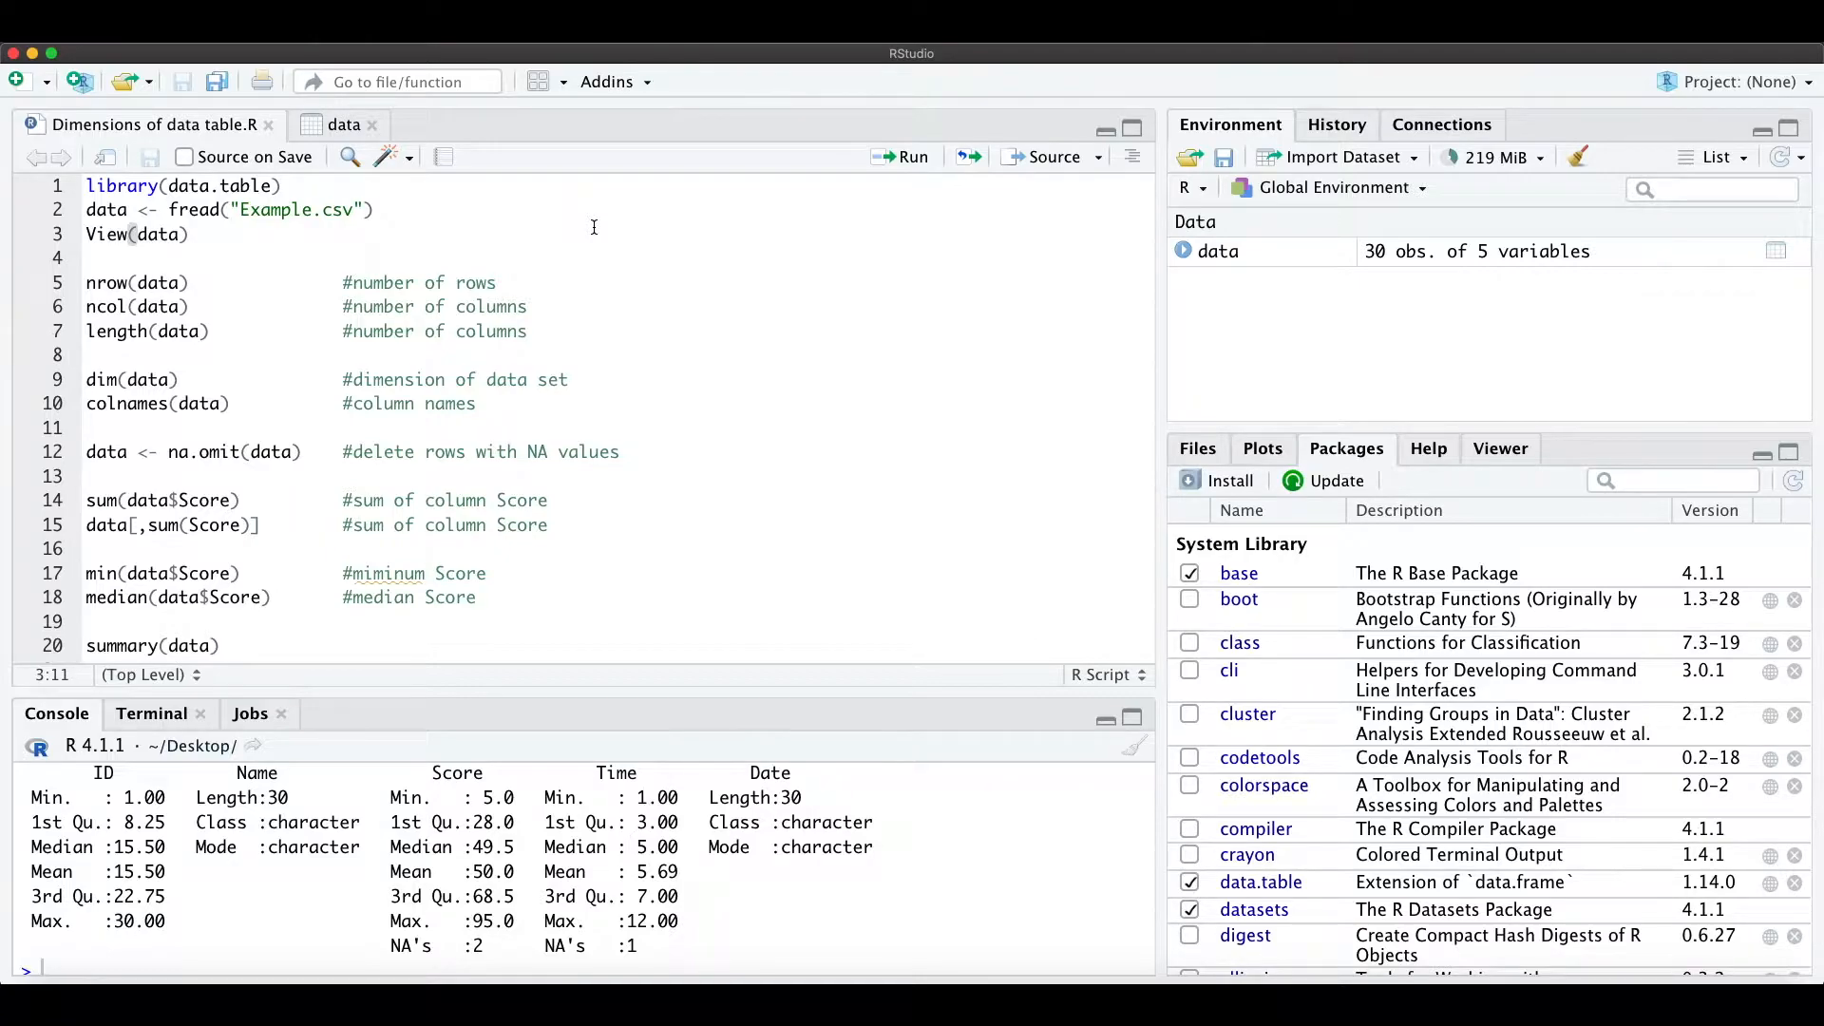
# Run nrow, ncol, dim, colnames and sum(data$Score), getting 30 by 5 and an NA total.
pyautogui.click(186, 283)
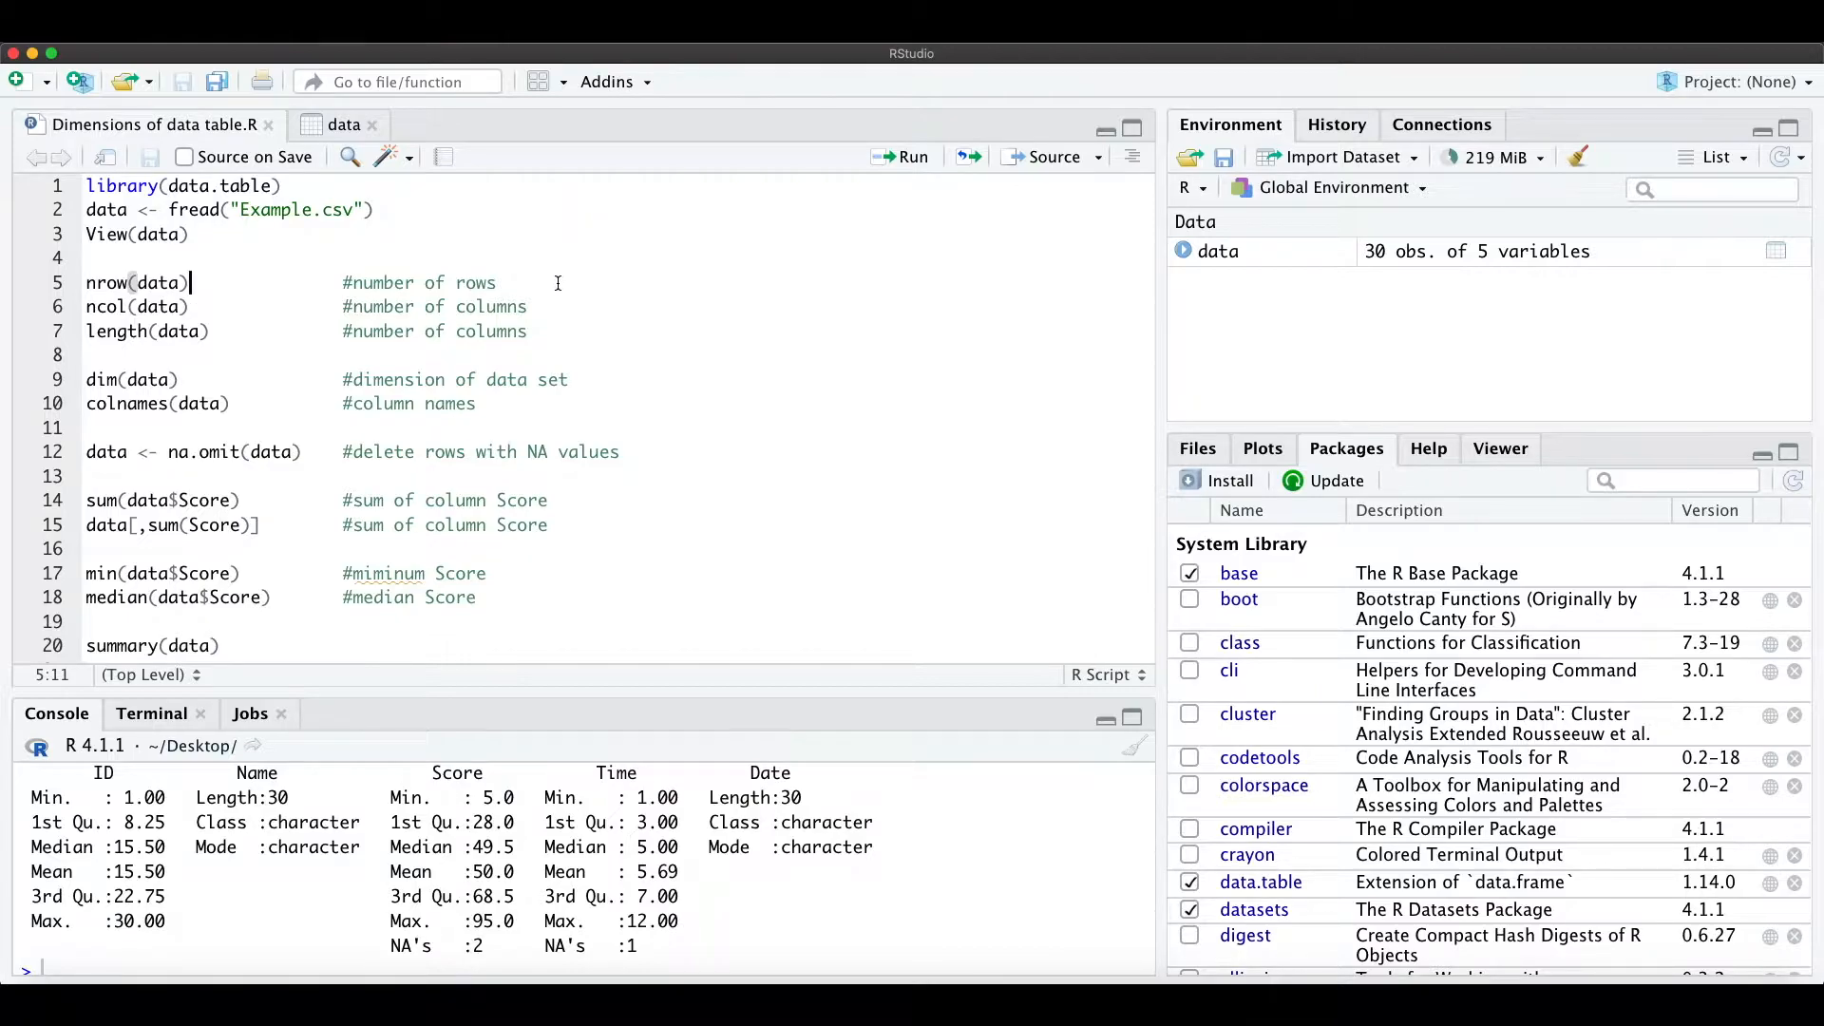
pyautogui.click(86, 283)
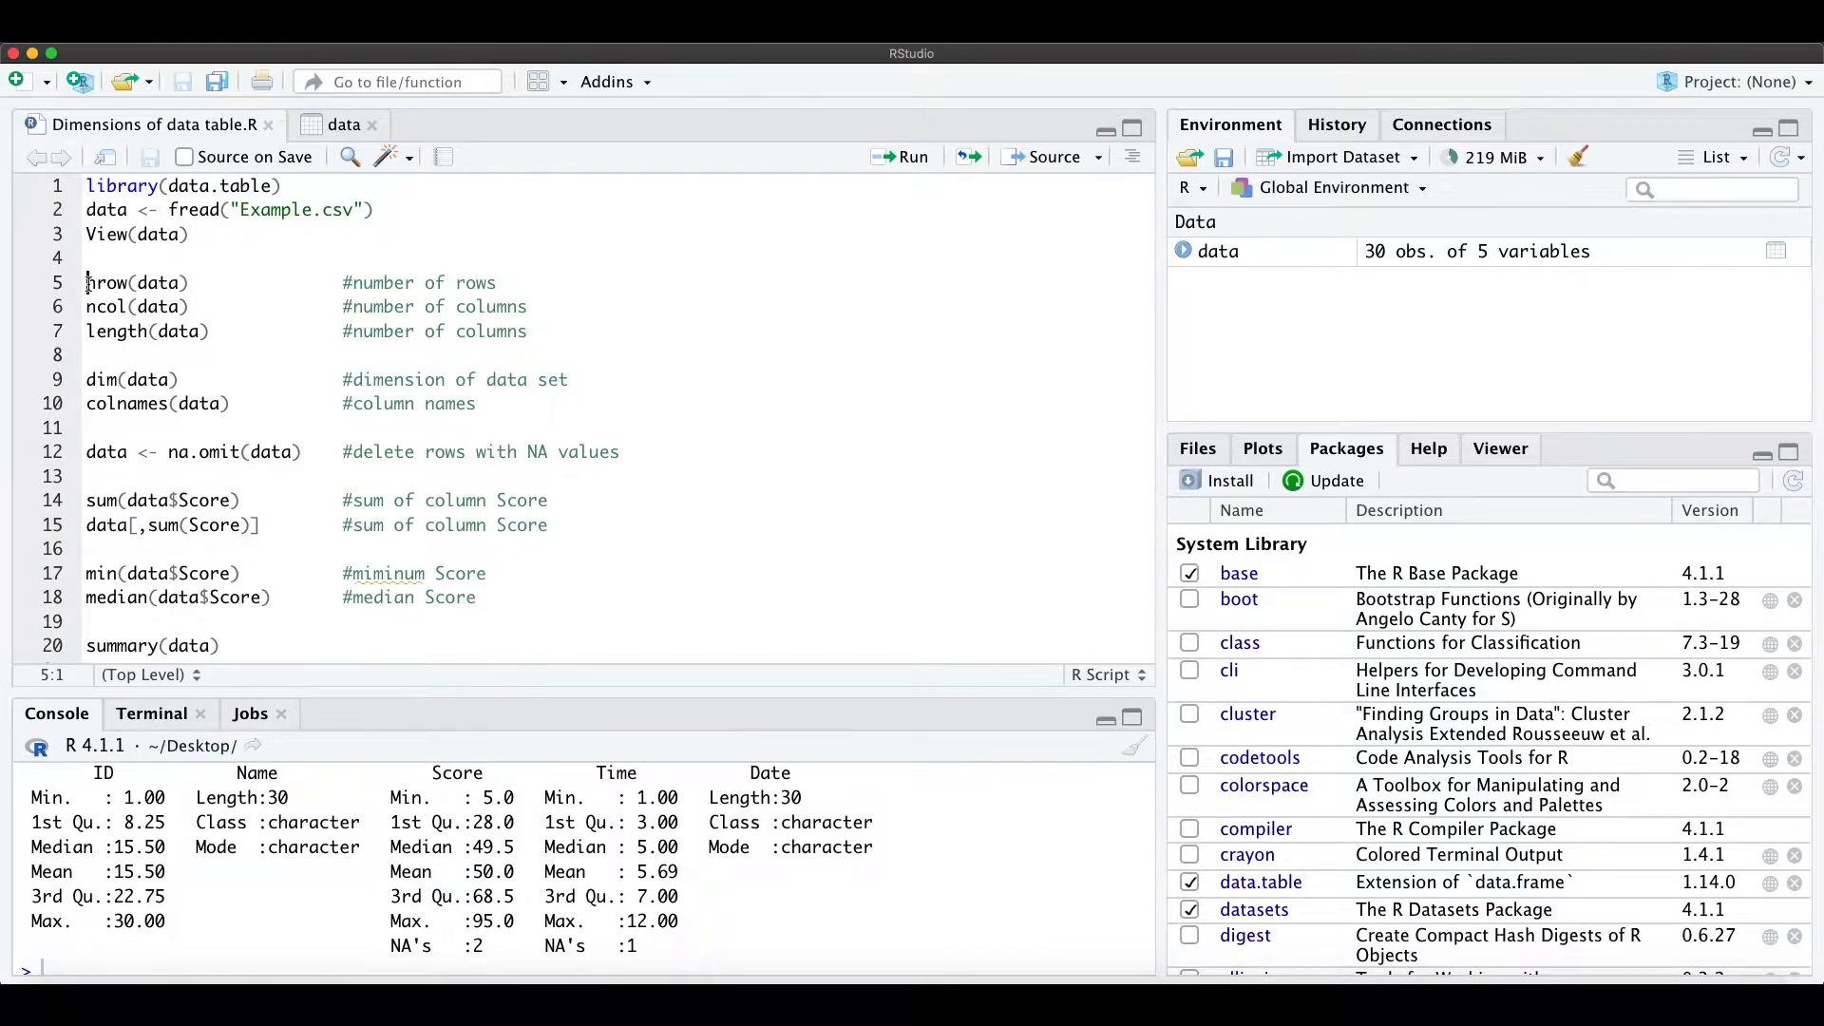
pyautogui.click(197, 283)
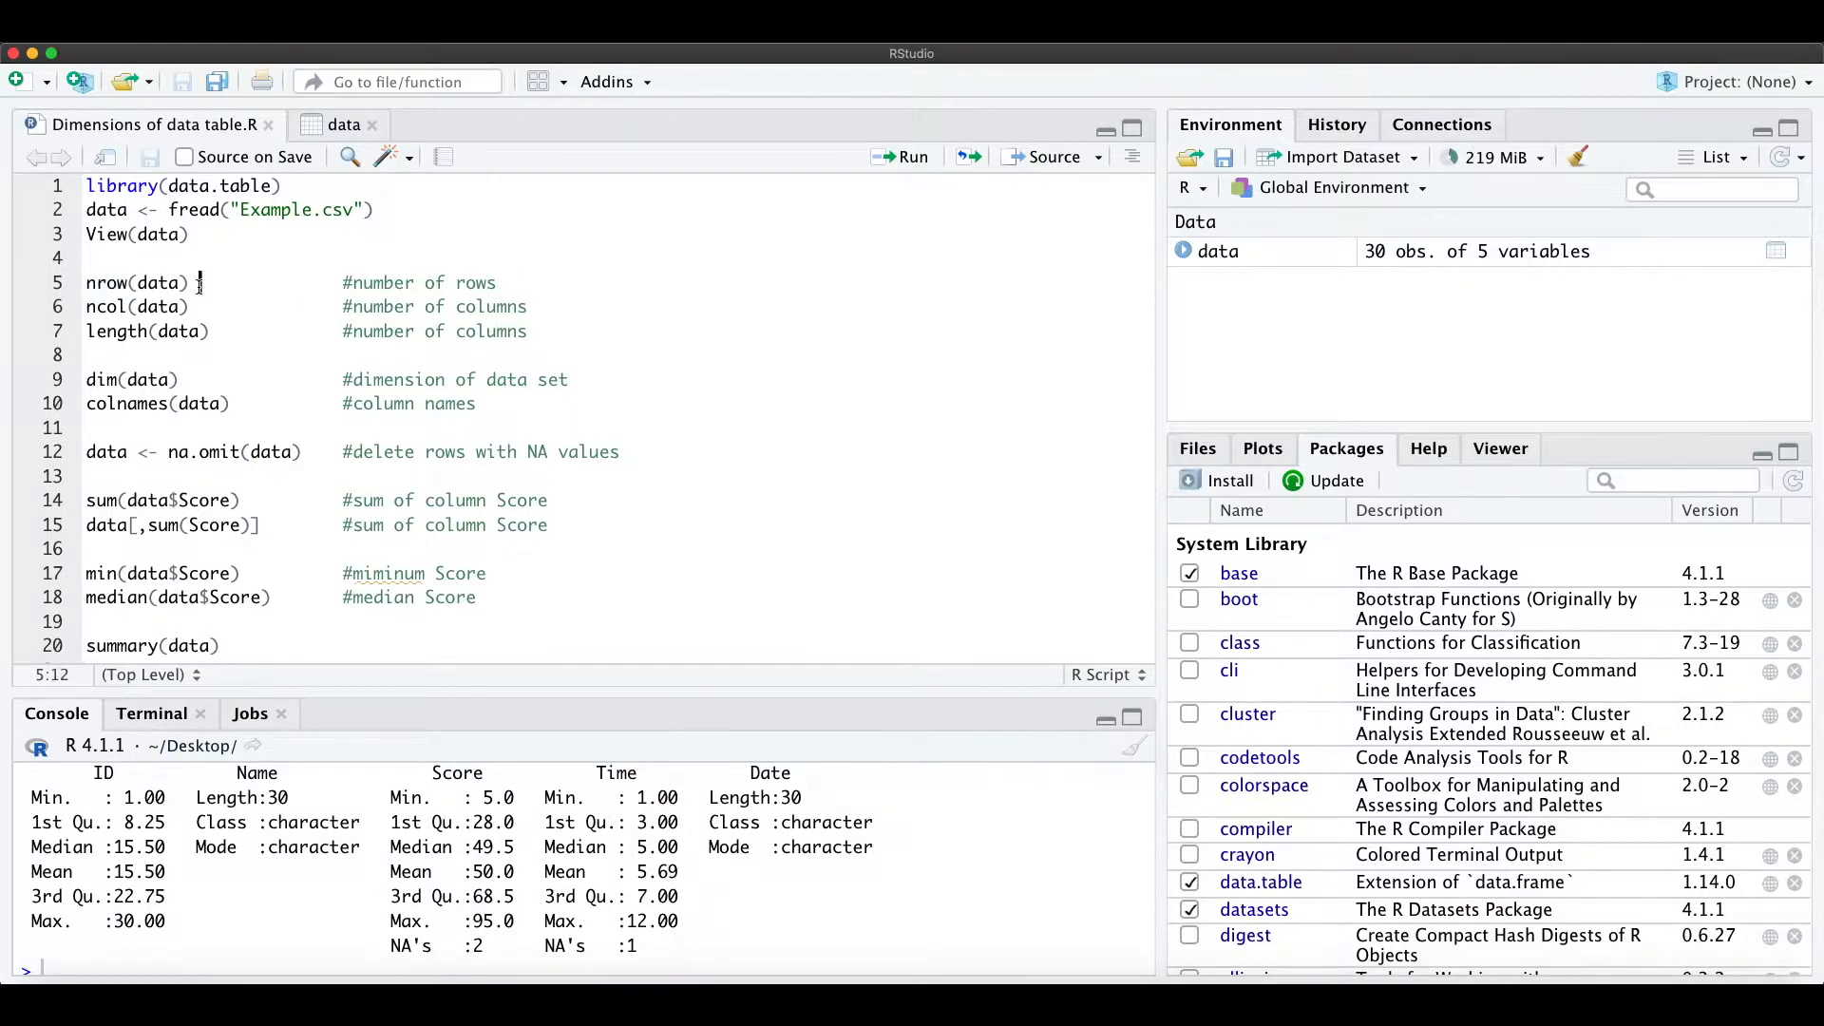
pyautogui.click(914, 155)
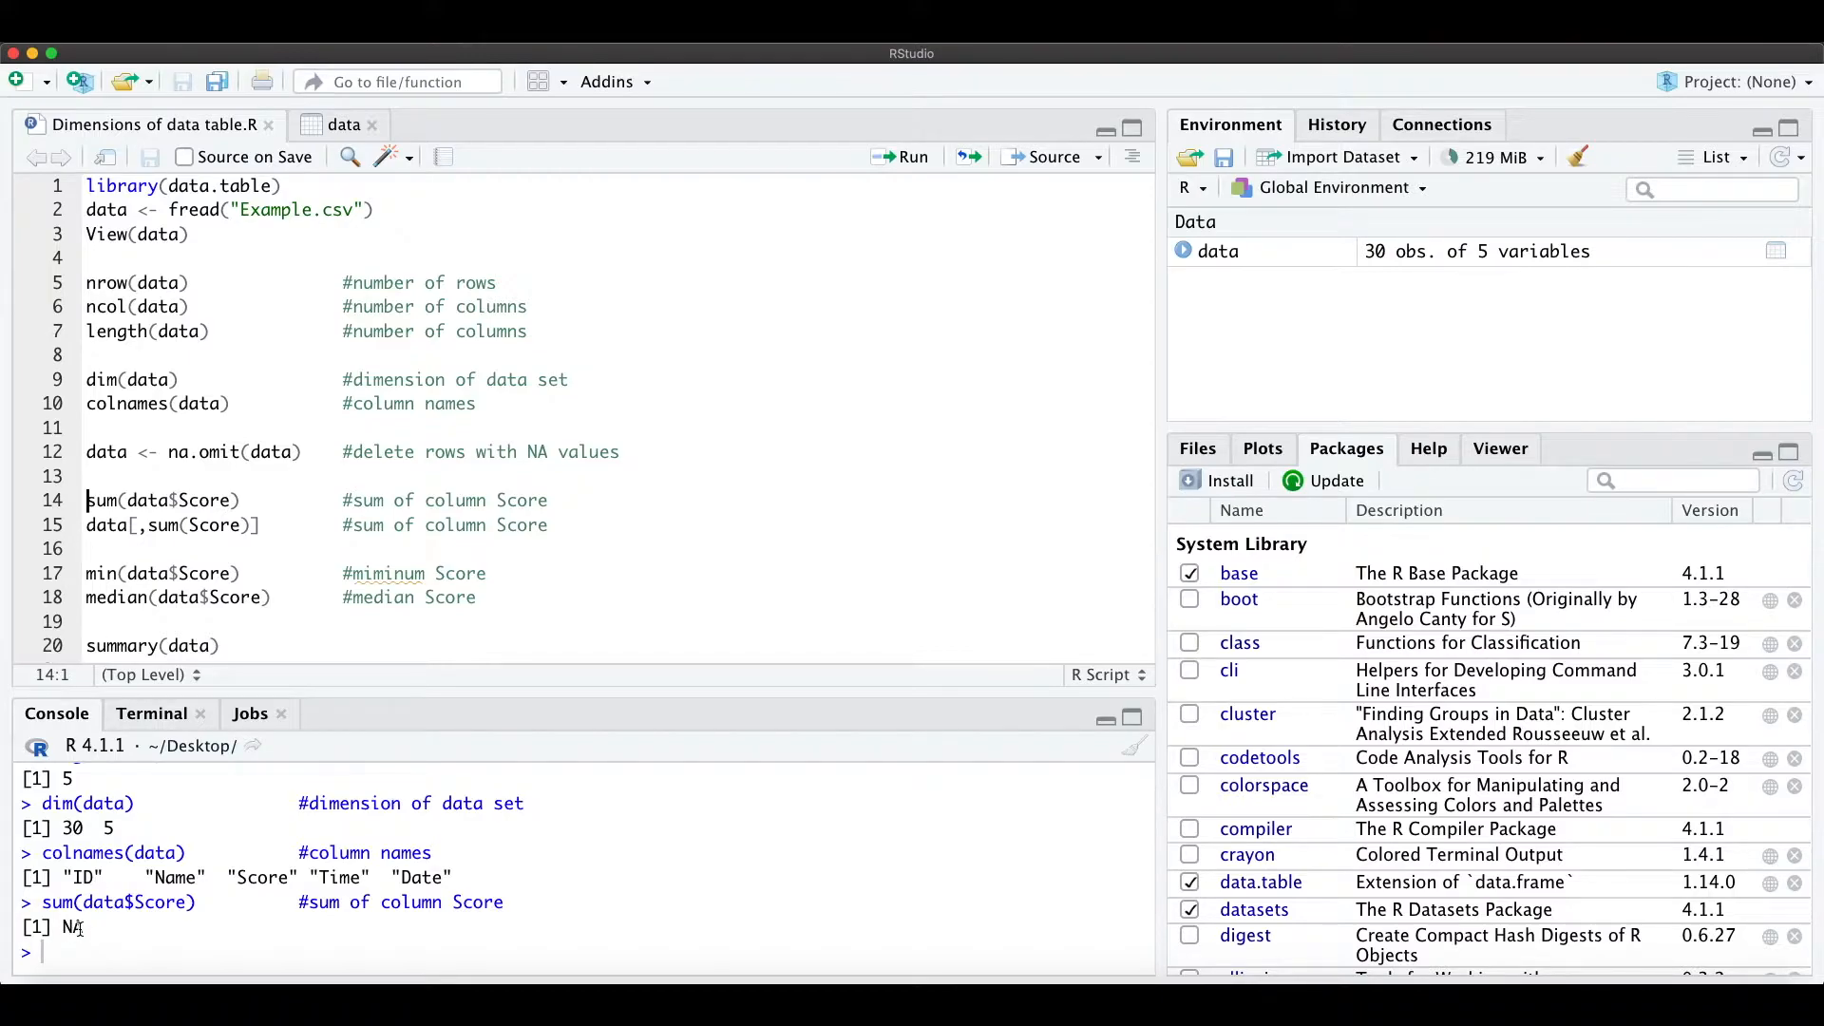
# Run data <- na.omit(data) so the table drops to 25 observations.
pyautogui.click(342, 125)
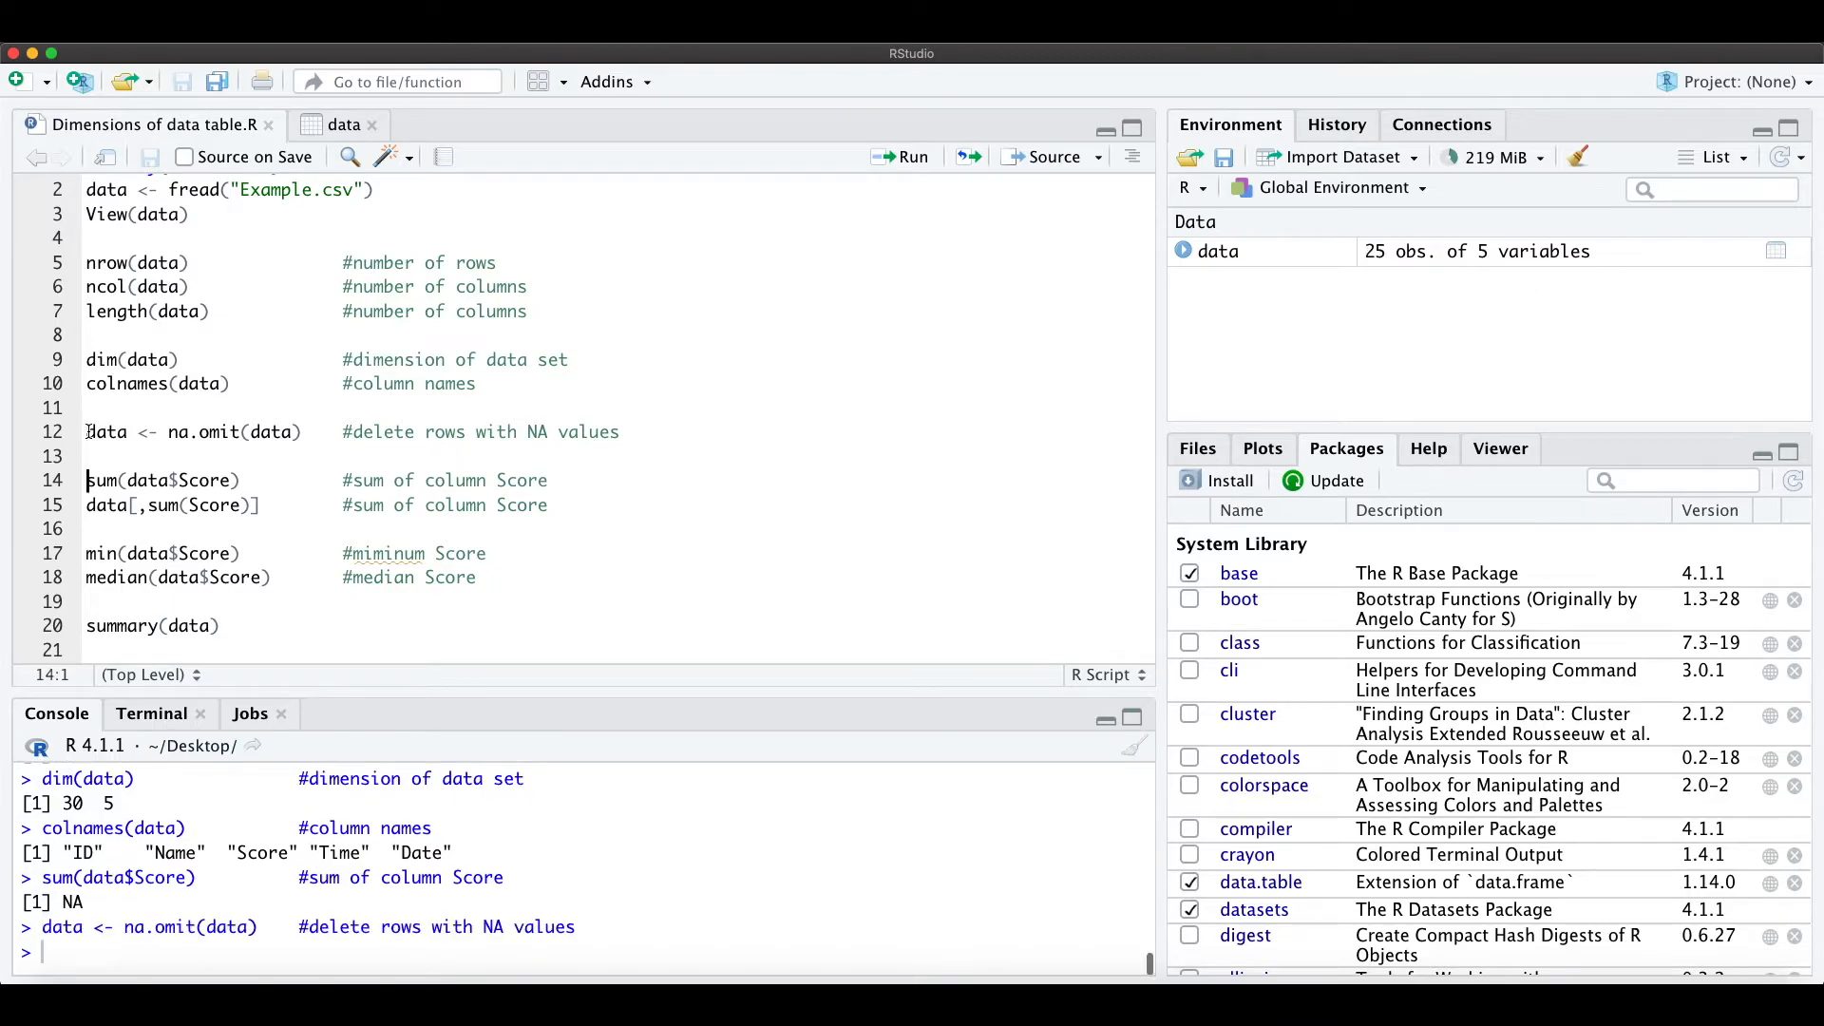
# Run sum(data$Score) and data[,sum(Score)], both returning 1239 on the cleaned data.
pyautogui.doubleClick(105, 432)
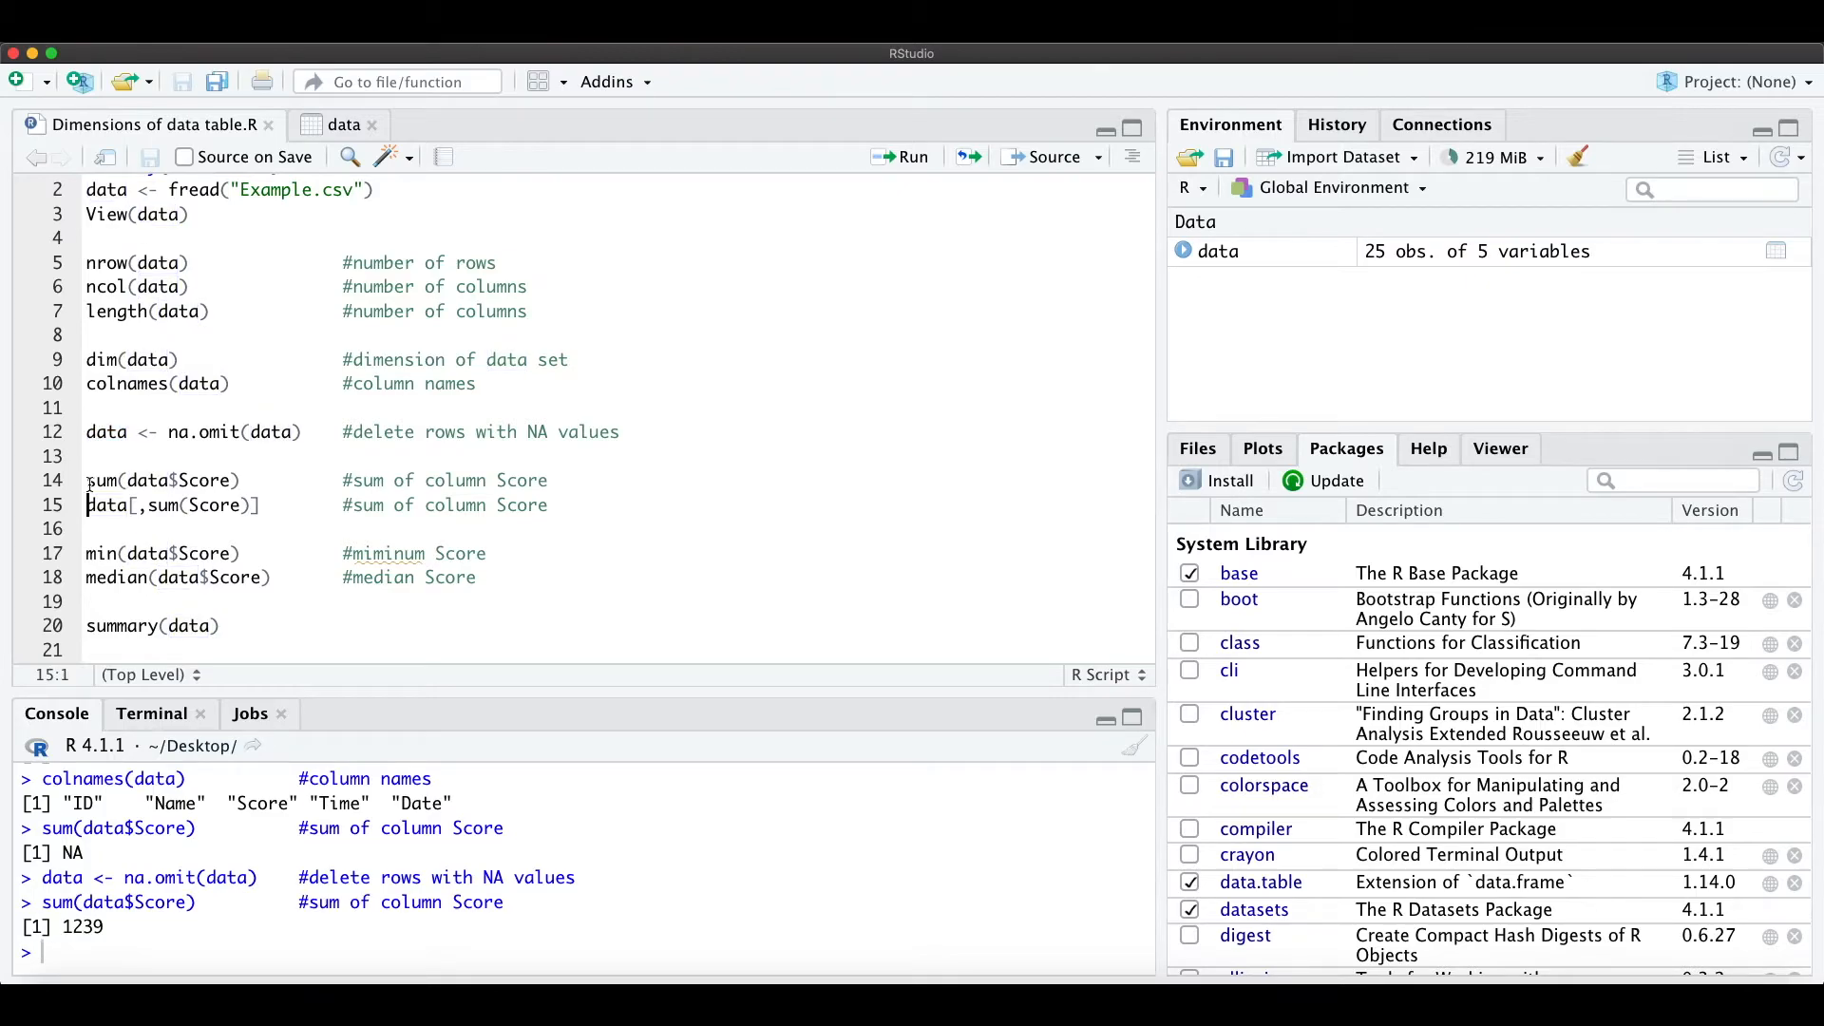
pyautogui.click(87, 479)
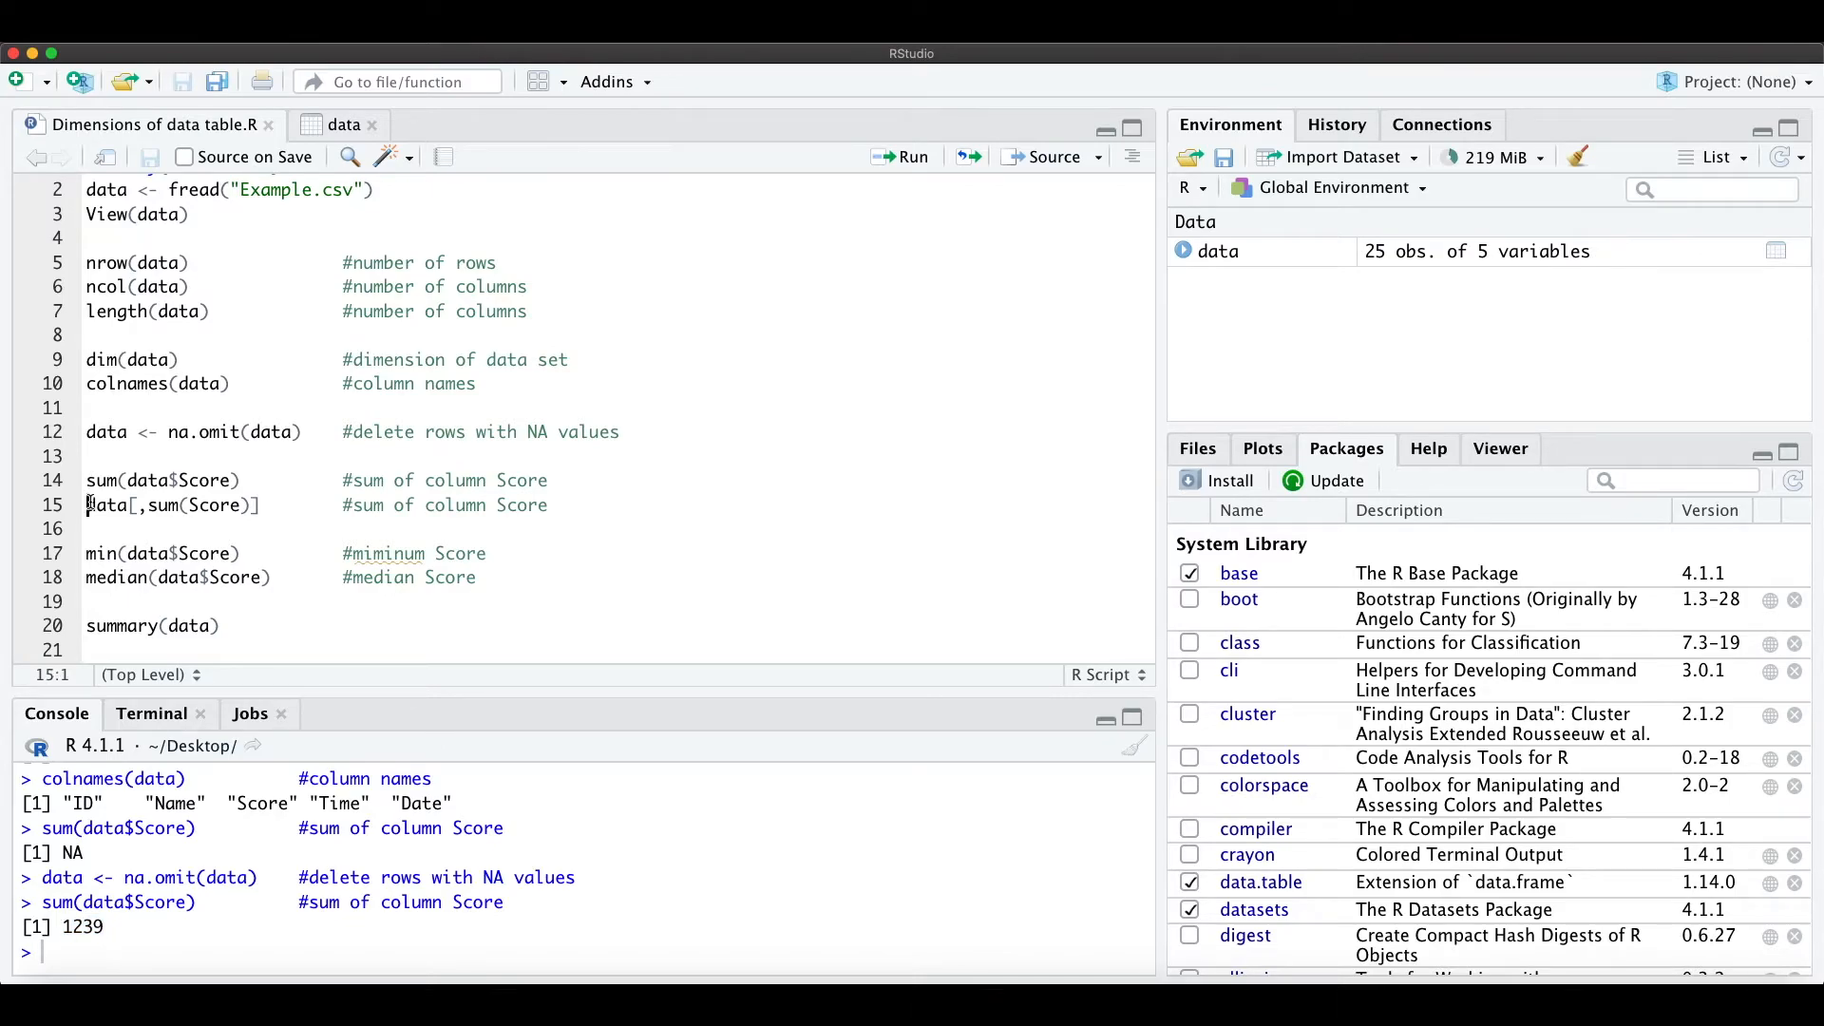
pyautogui.click(912, 155)
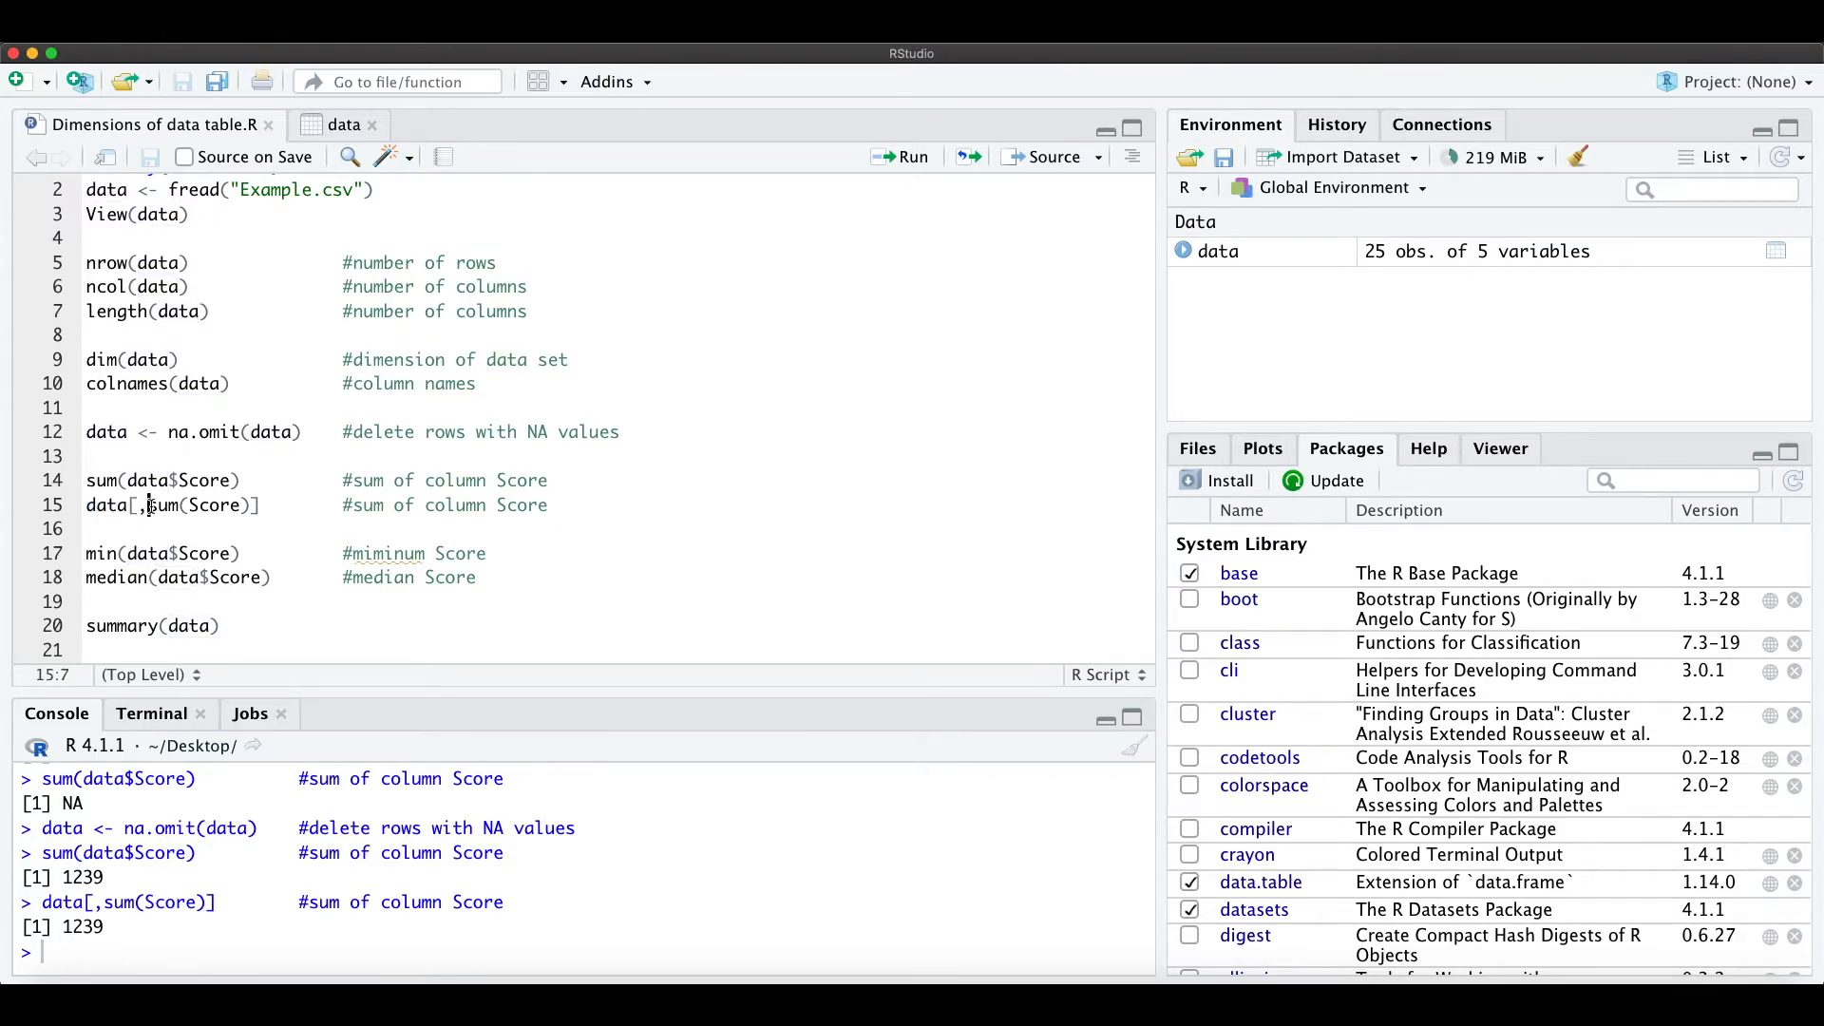
pyautogui.doubleClick(209, 505)
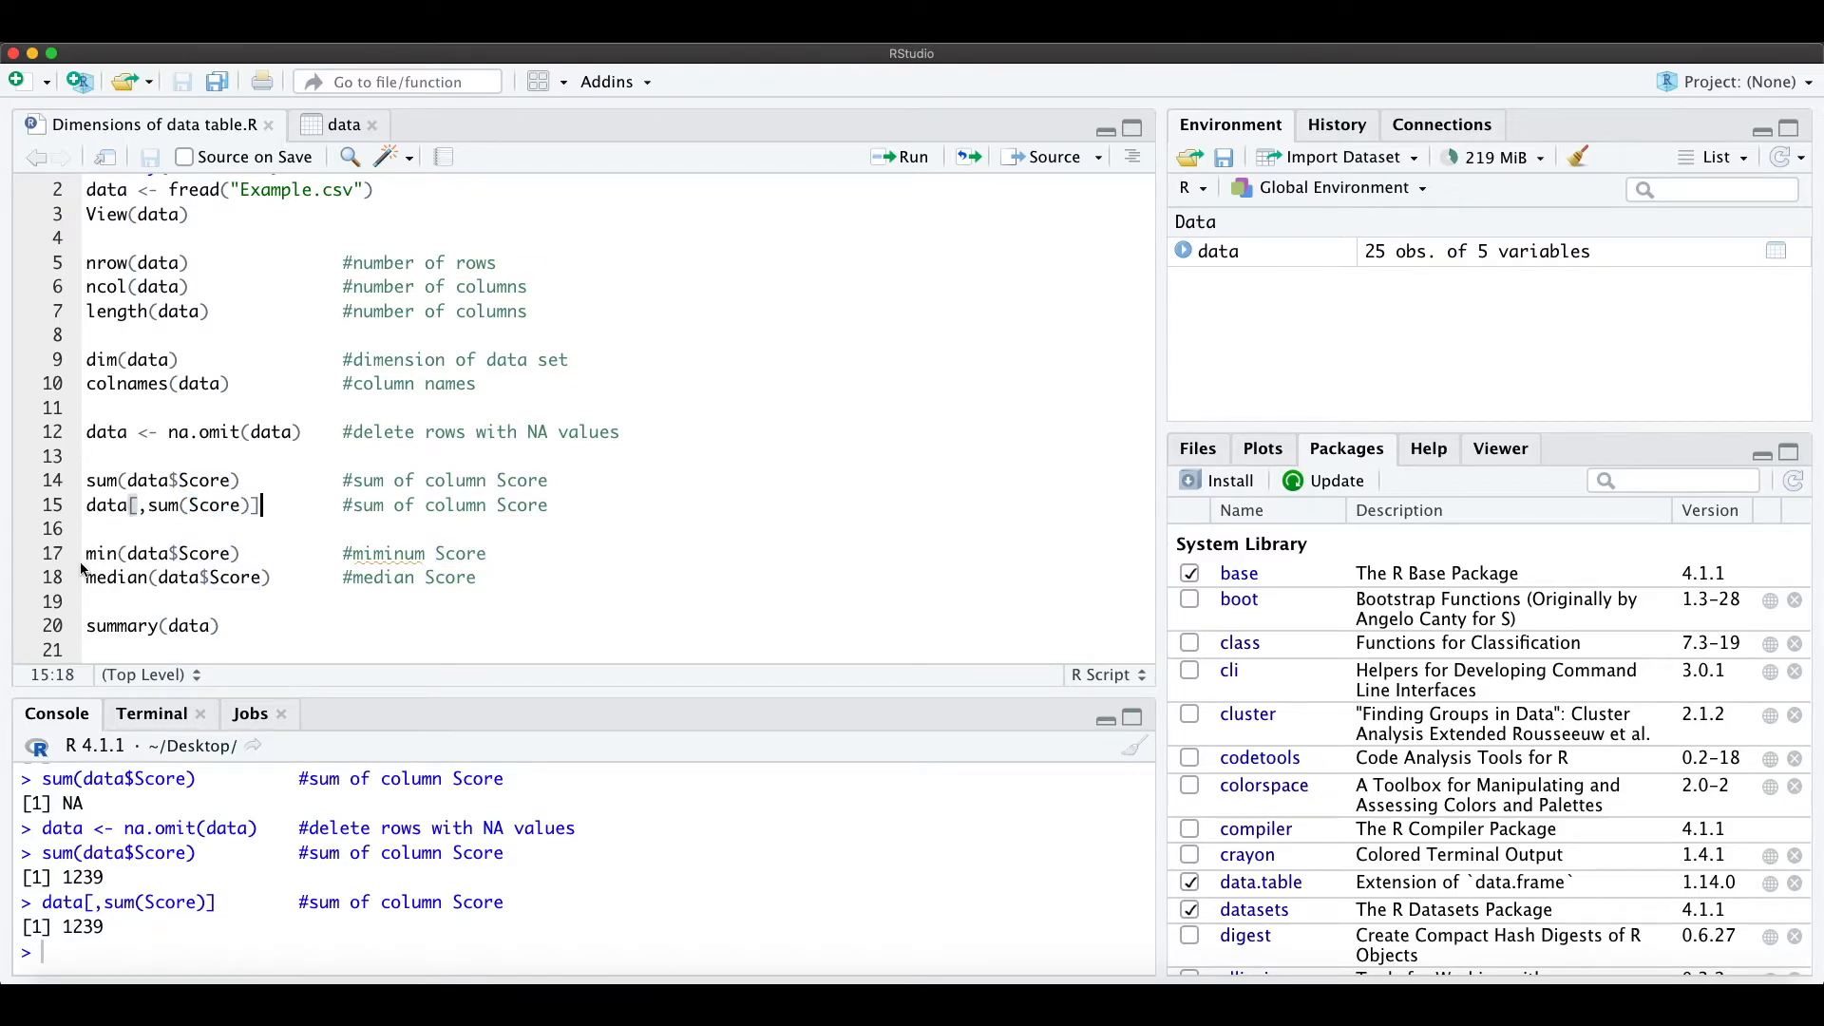
pyautogui.click(99, 553)
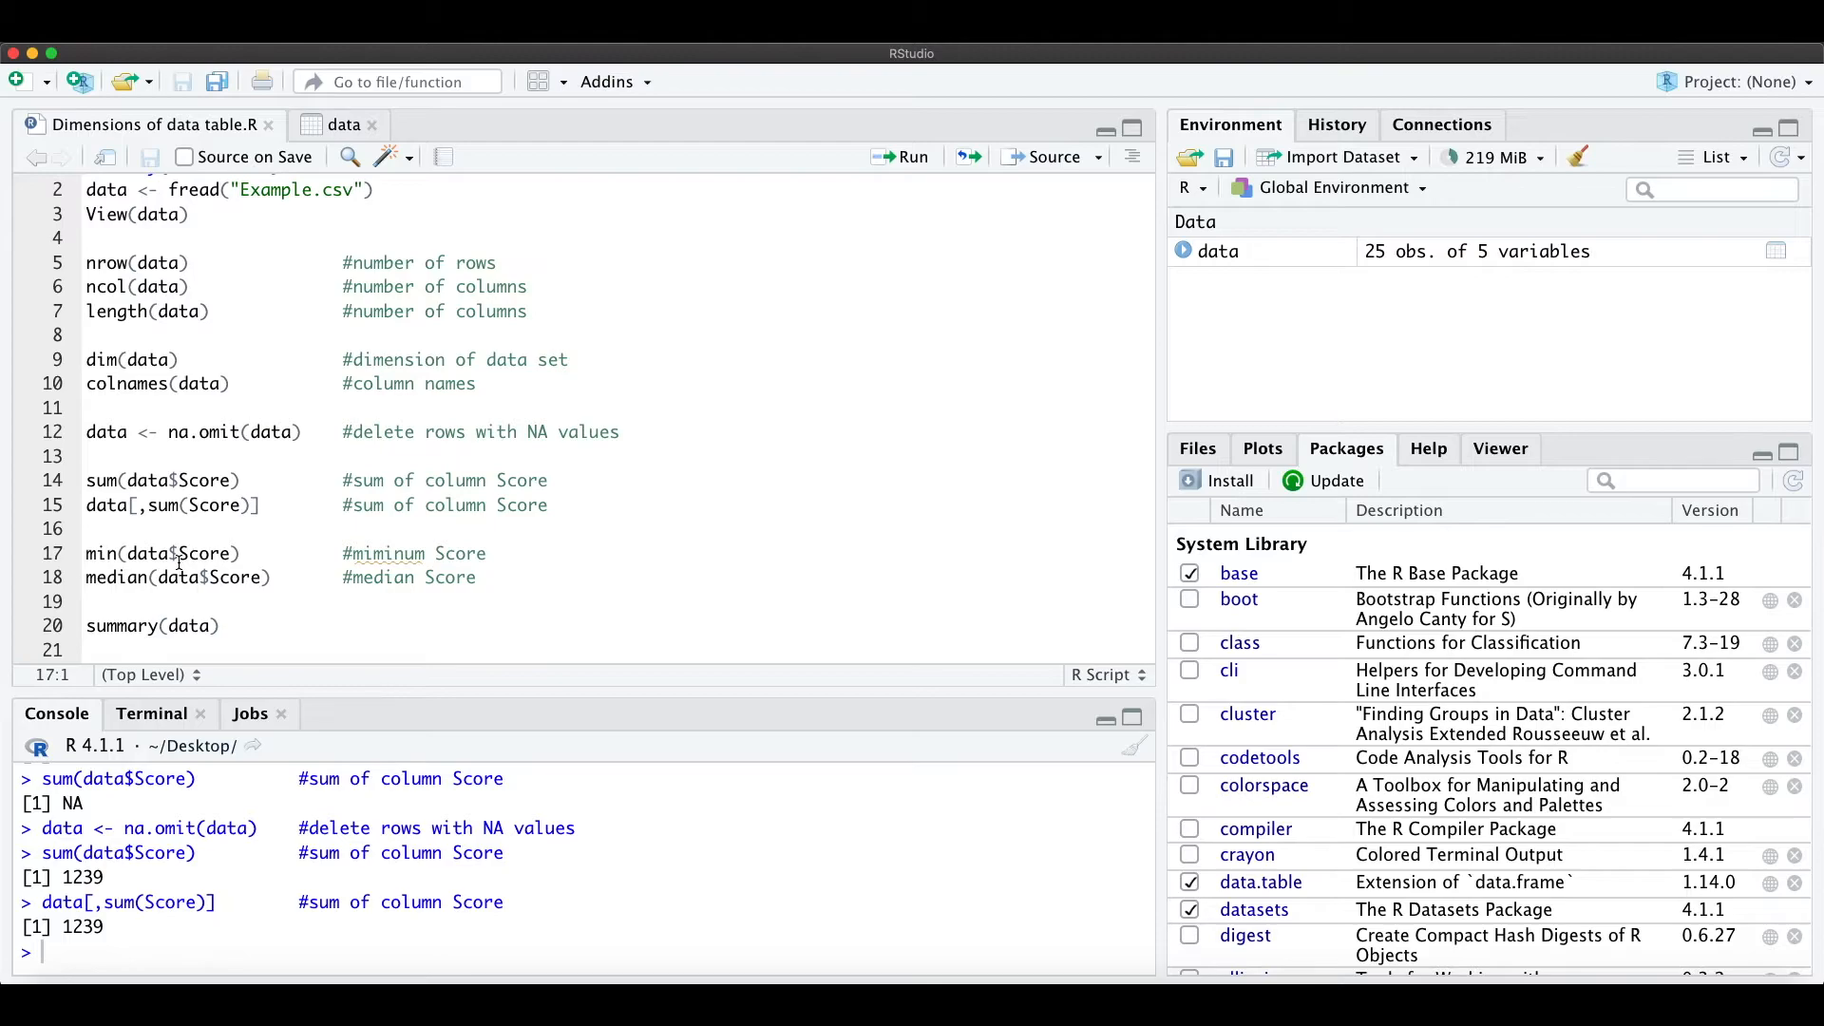
# Run min(data$Score) and median(data$Score), returning 8 and 46.
pyautogui.click(910, 156)
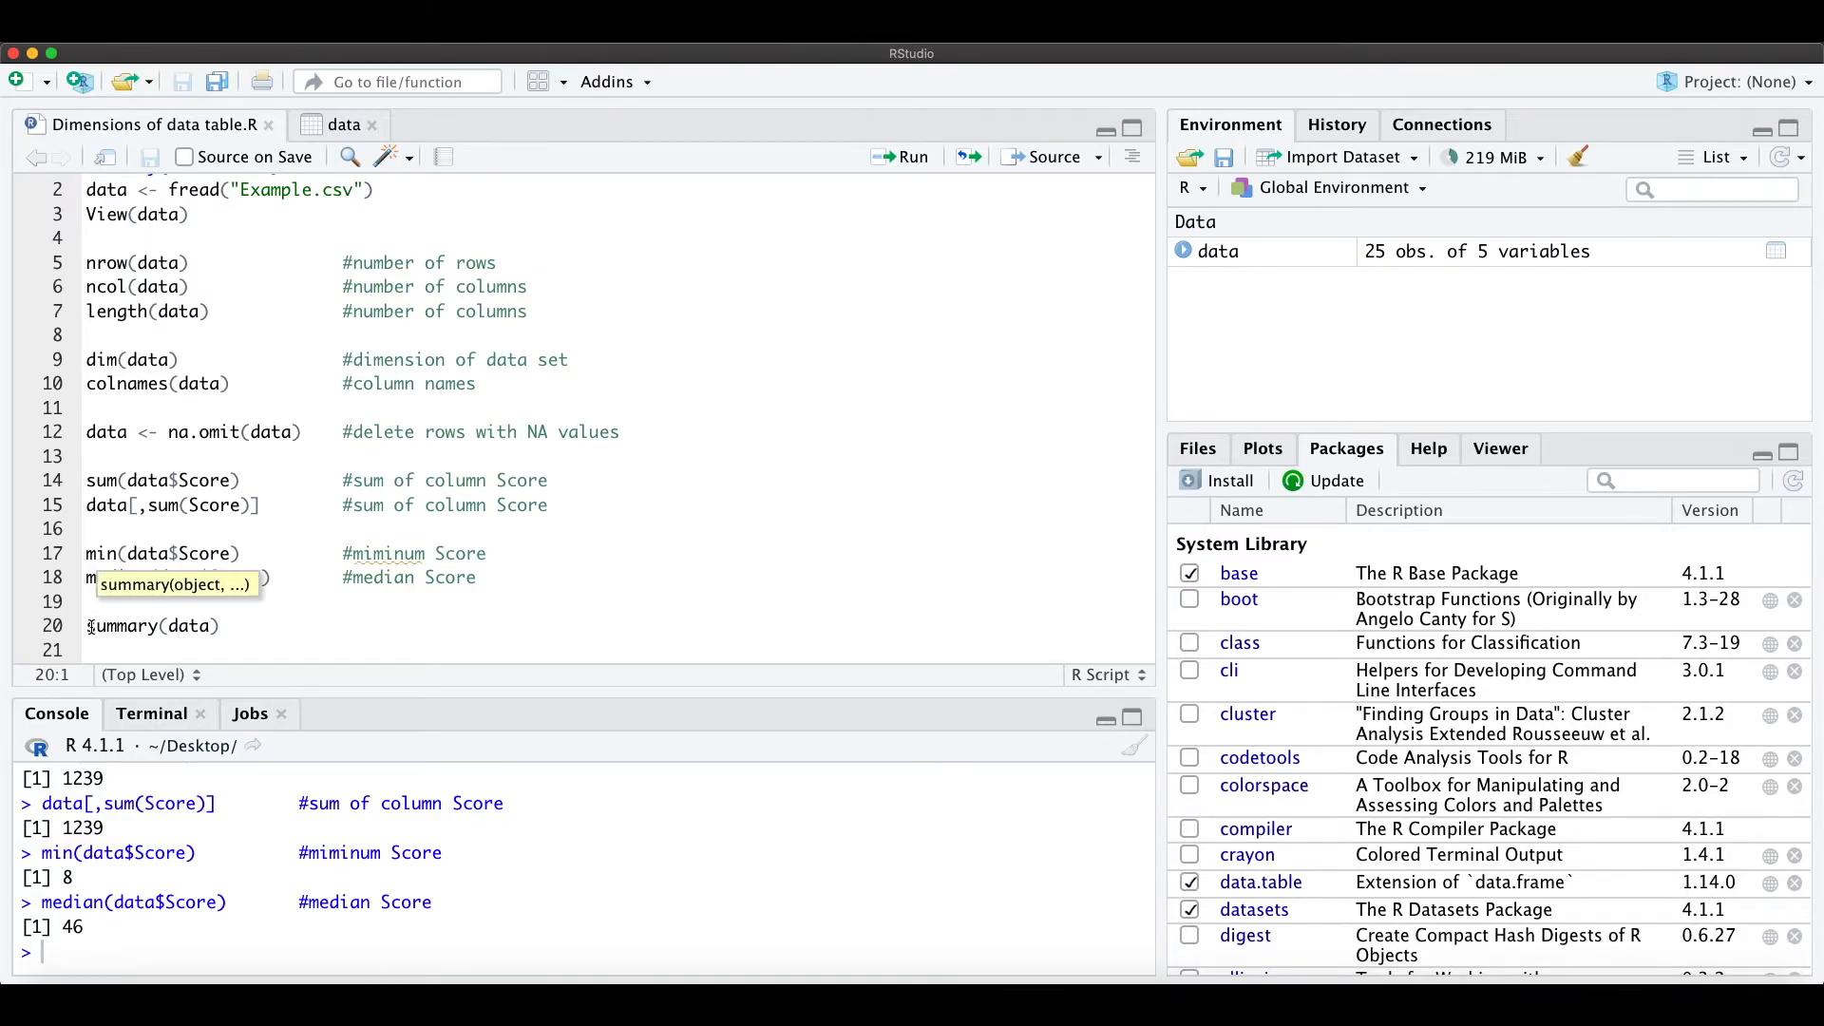
# Run summary(data) and point out the ID column and Median row, Score mean 49.56, max 95.
pyautogui.click(909, 156)
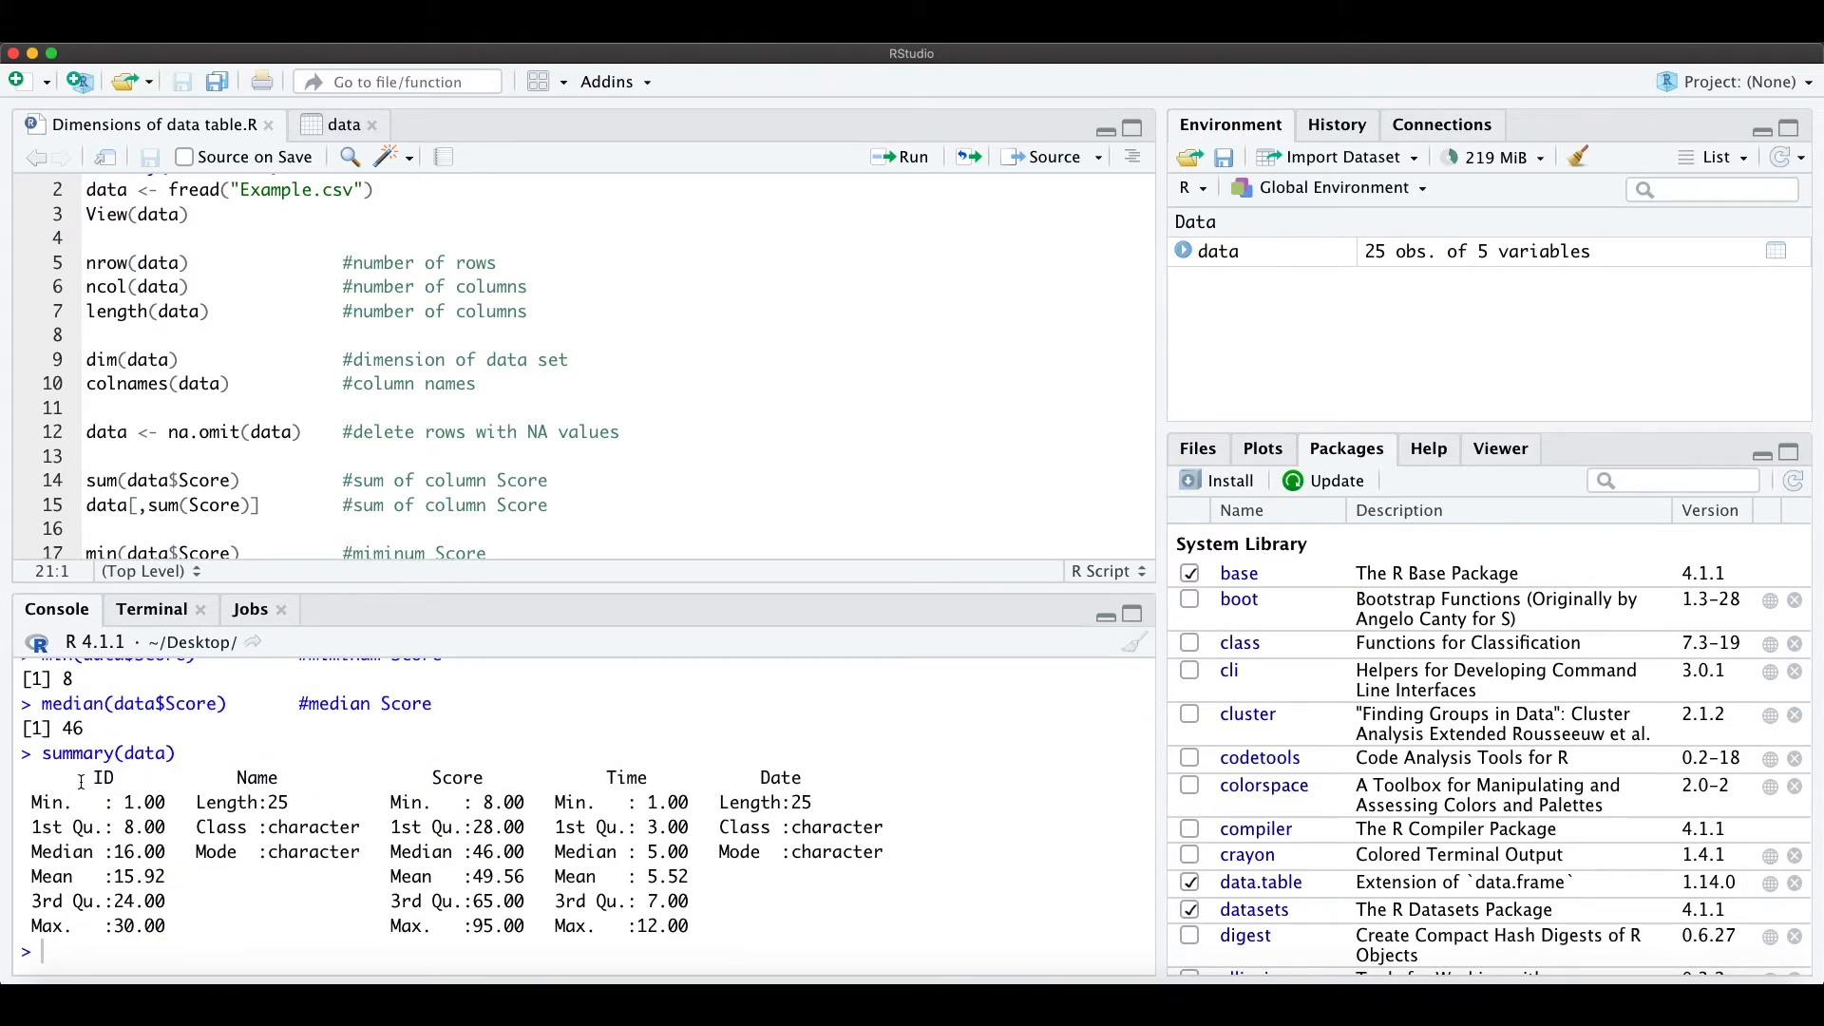
pyautogui.doubleClick(257, 777)
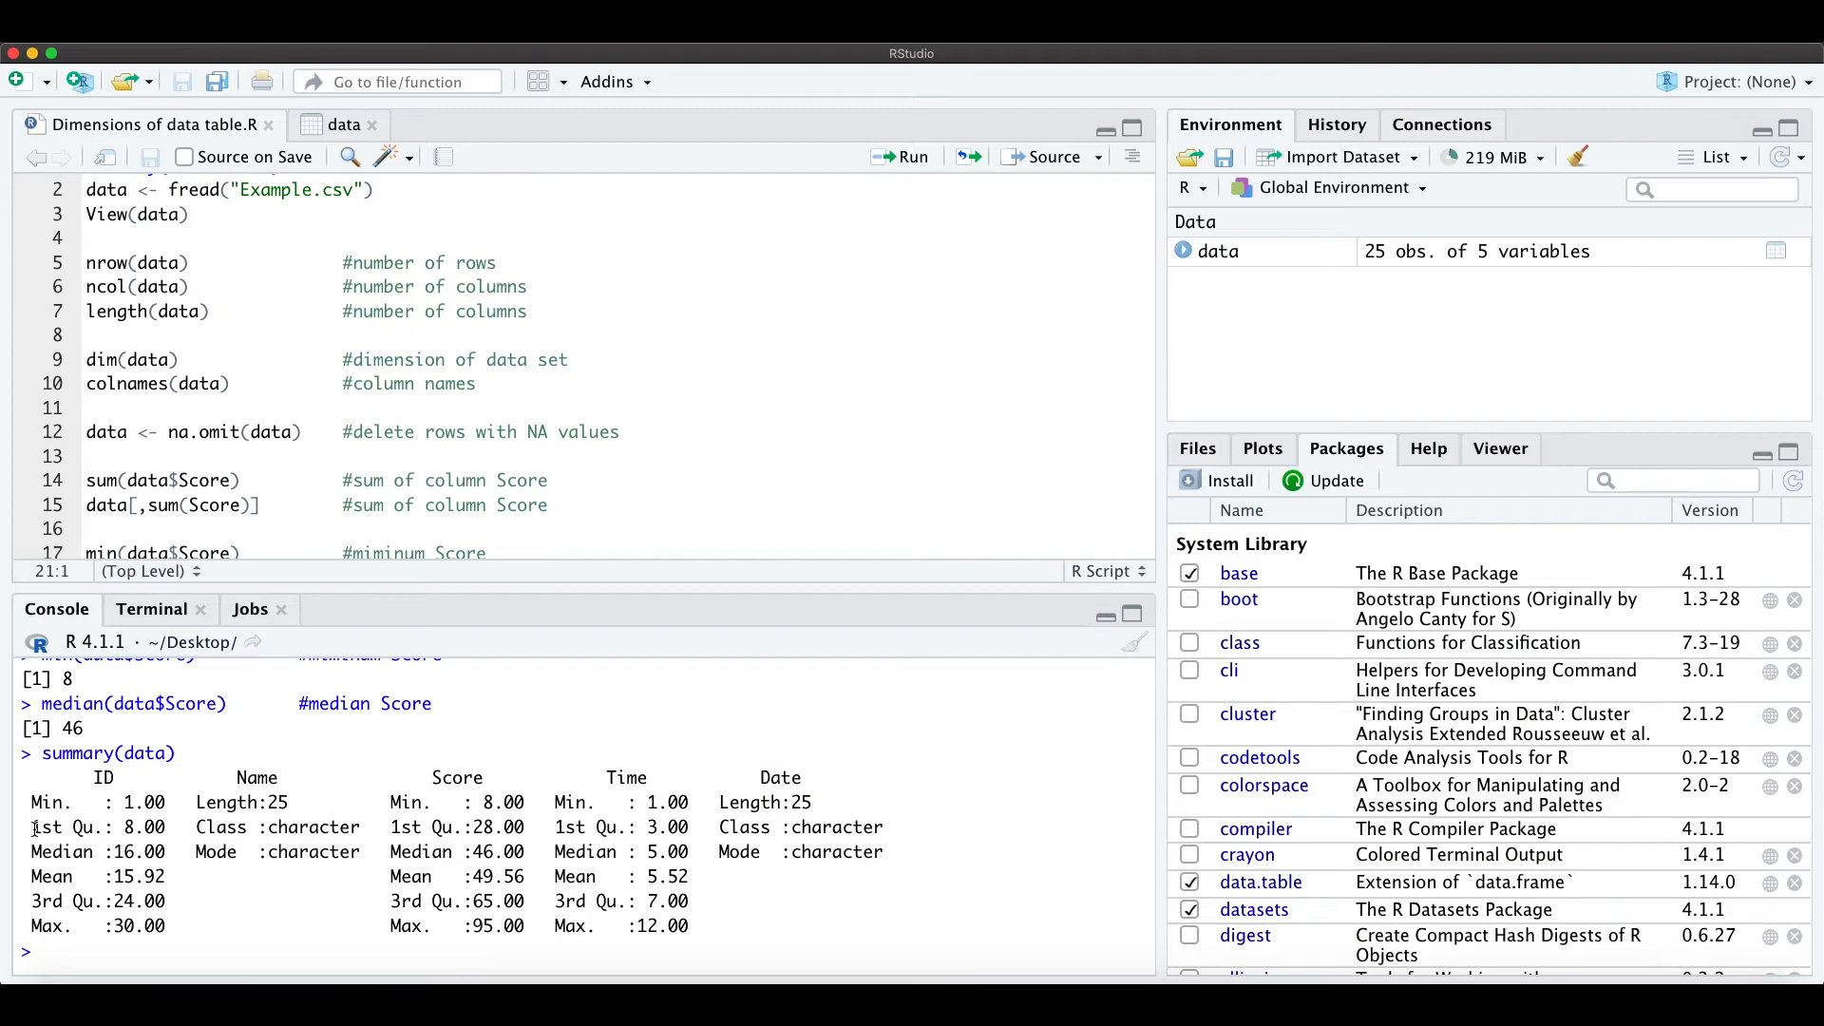
pyautogui.doubleClick(60, 851)
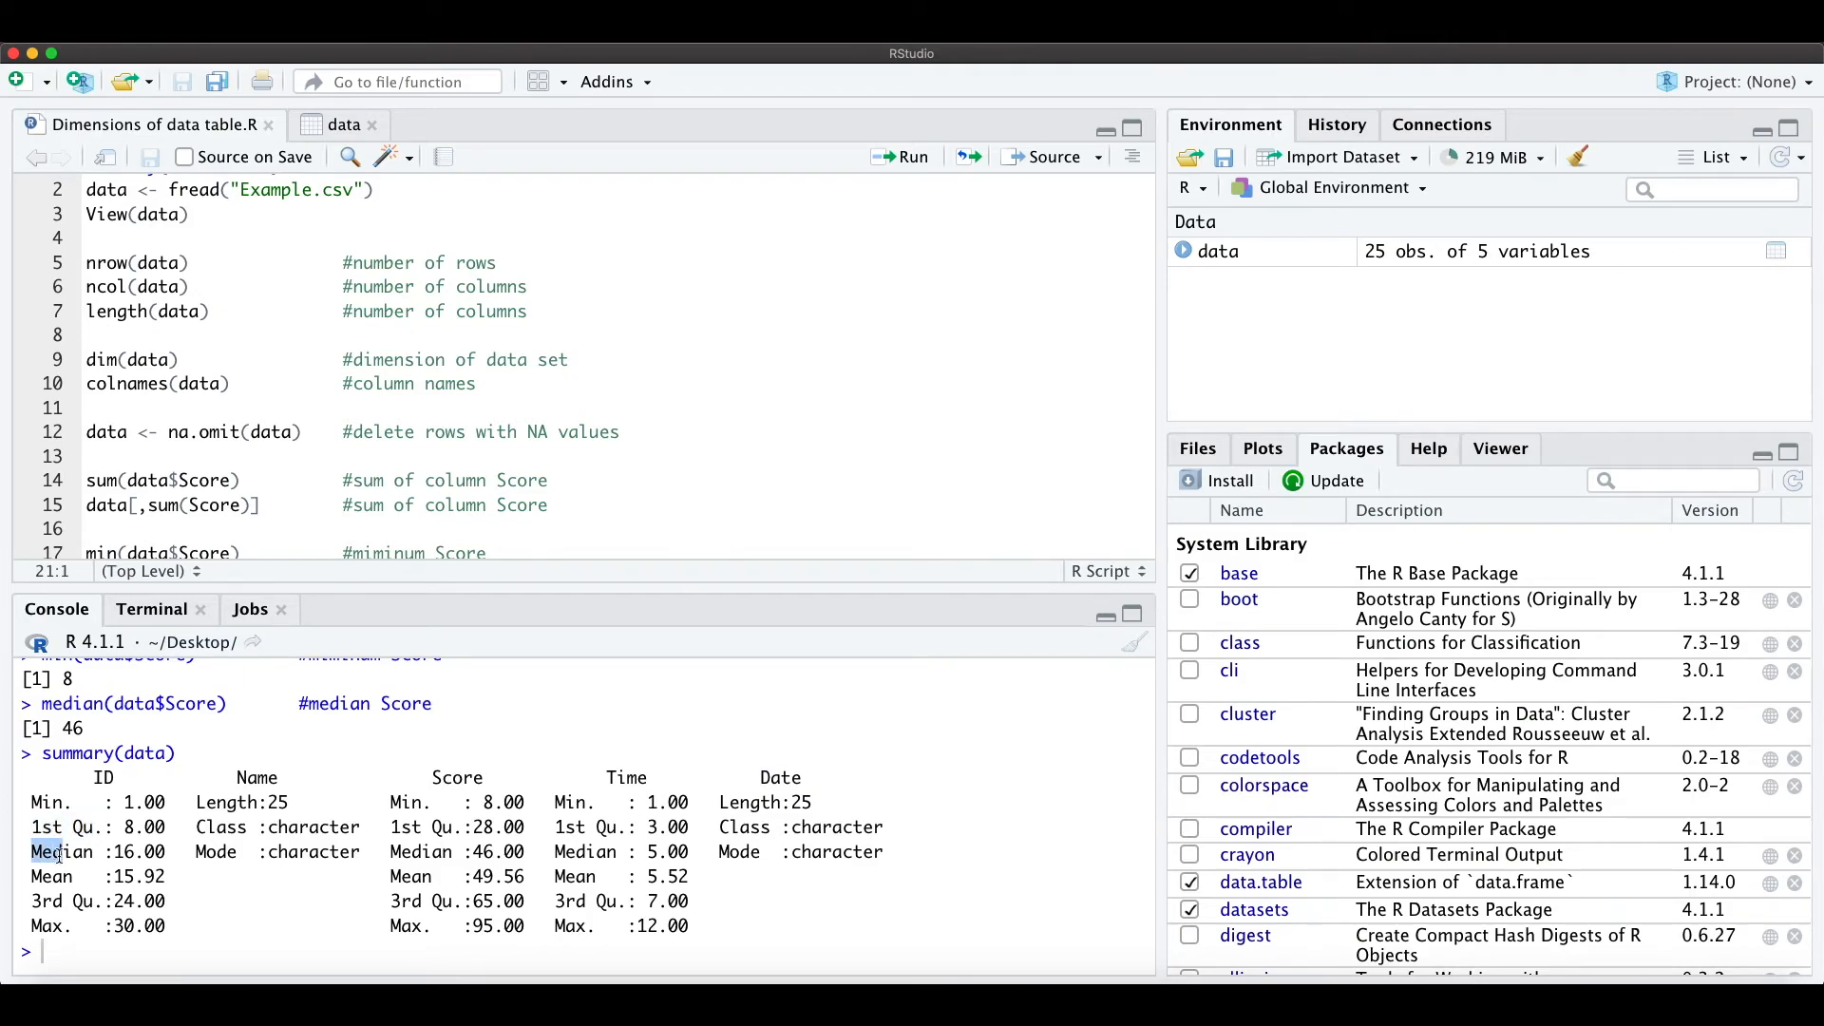